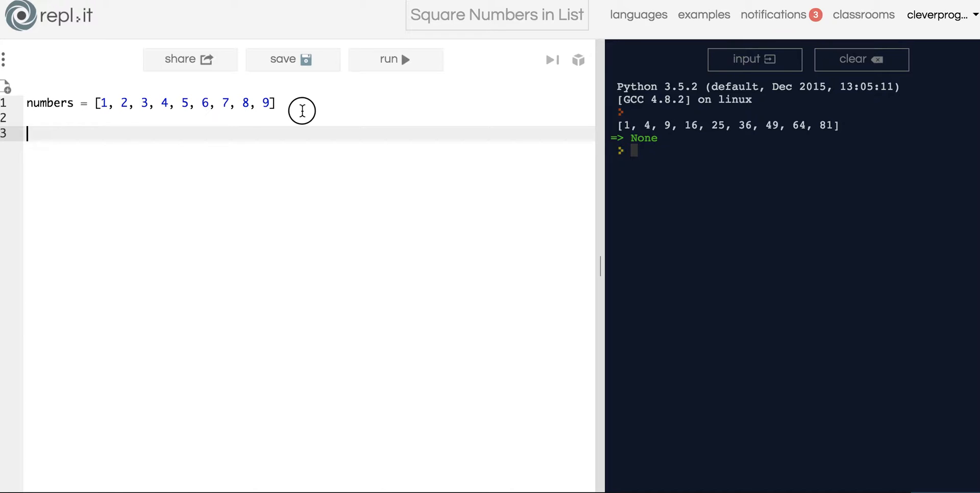
Step: Sketch the expected output [1, 4, 9, 16, 25, 36 on line 3, then begin a variable named "sq"
left_click(99, 103)
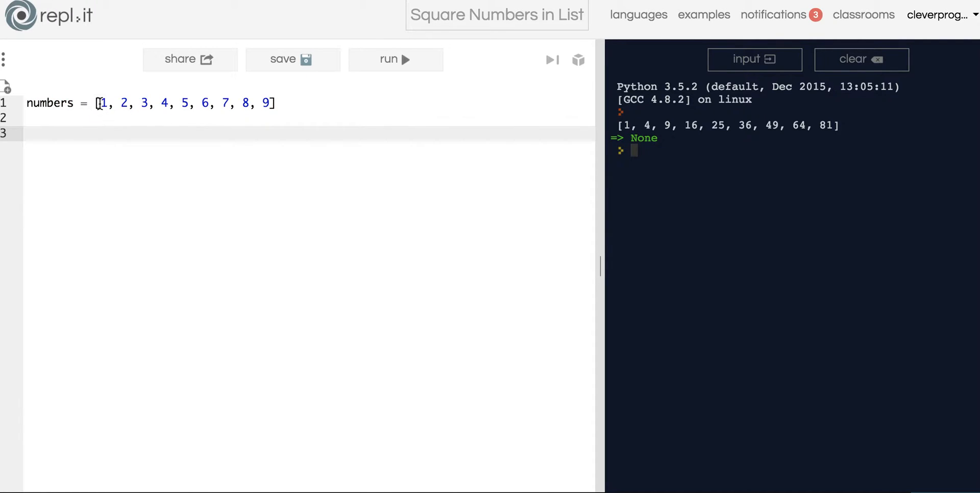
type("[")
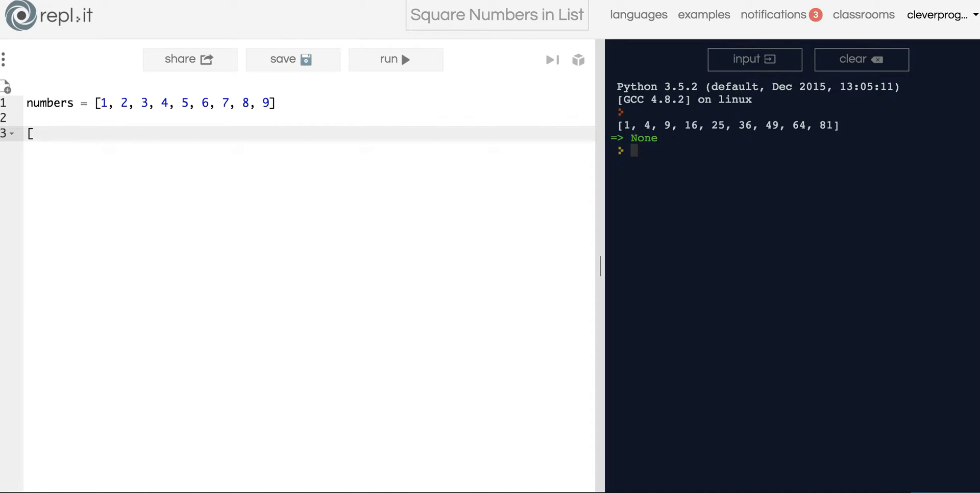
type("1,")
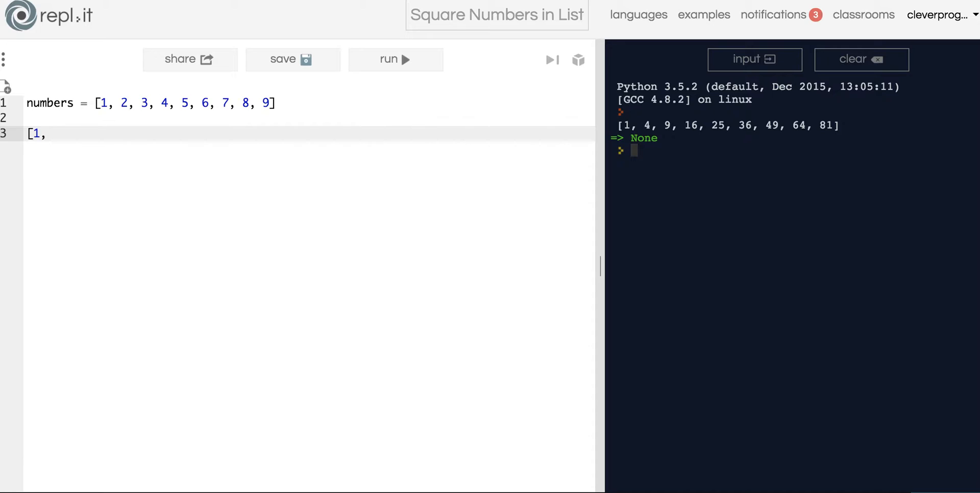
type("4,")
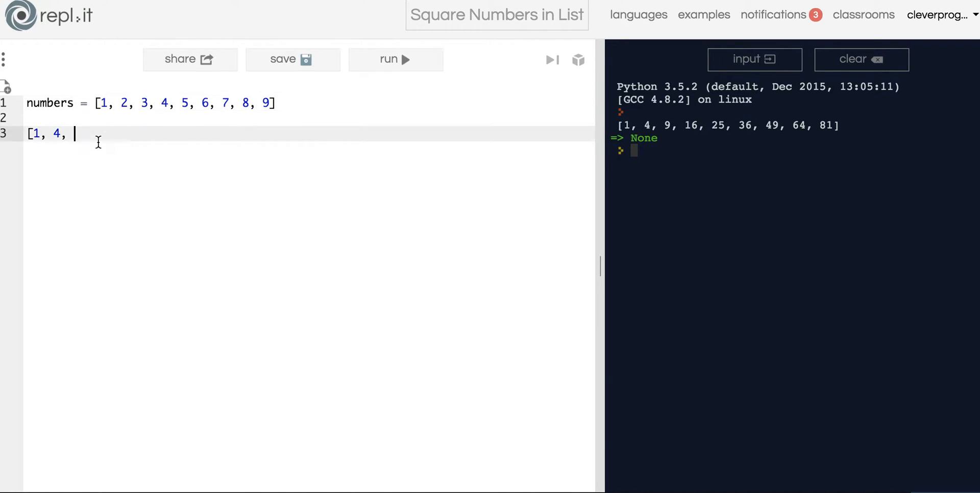
type("9,")
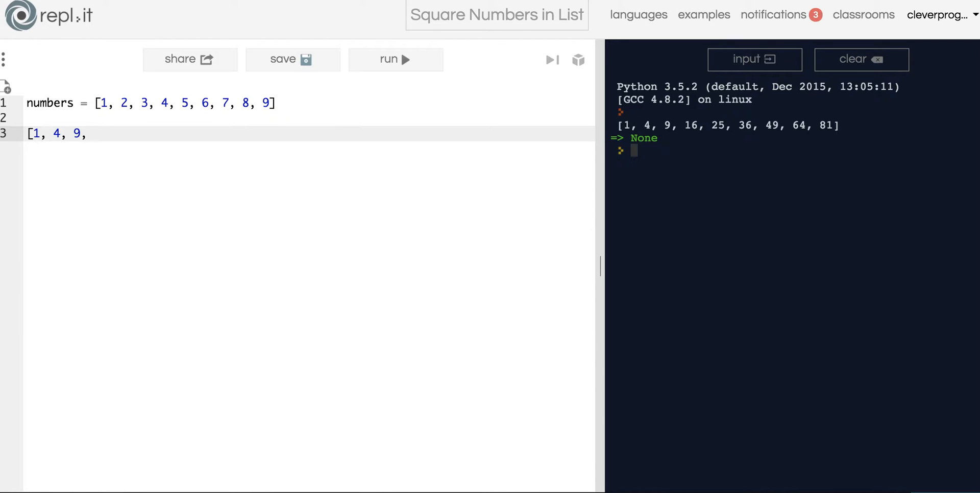
type("16,")
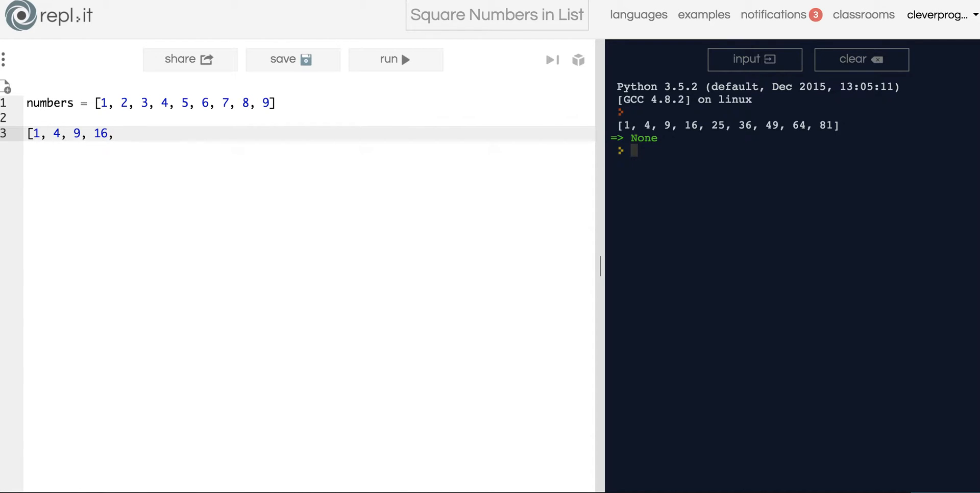
type("25,")
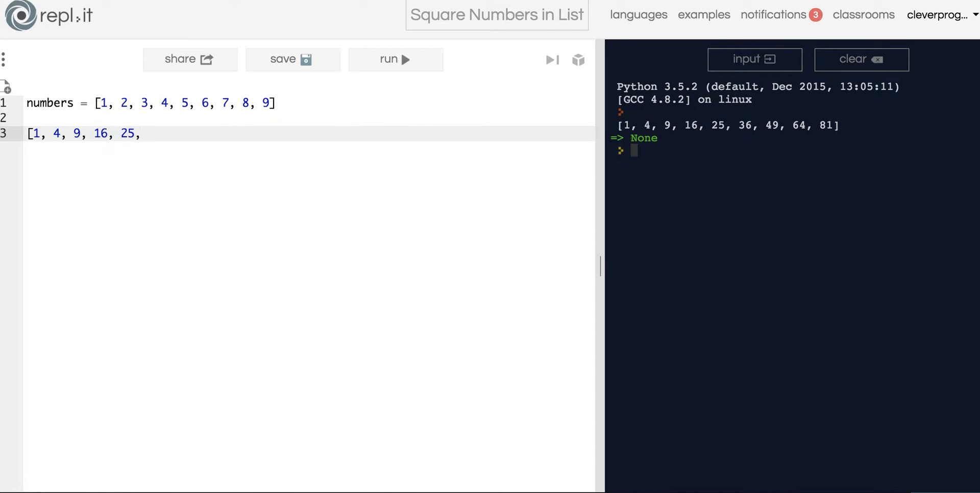
type("36")
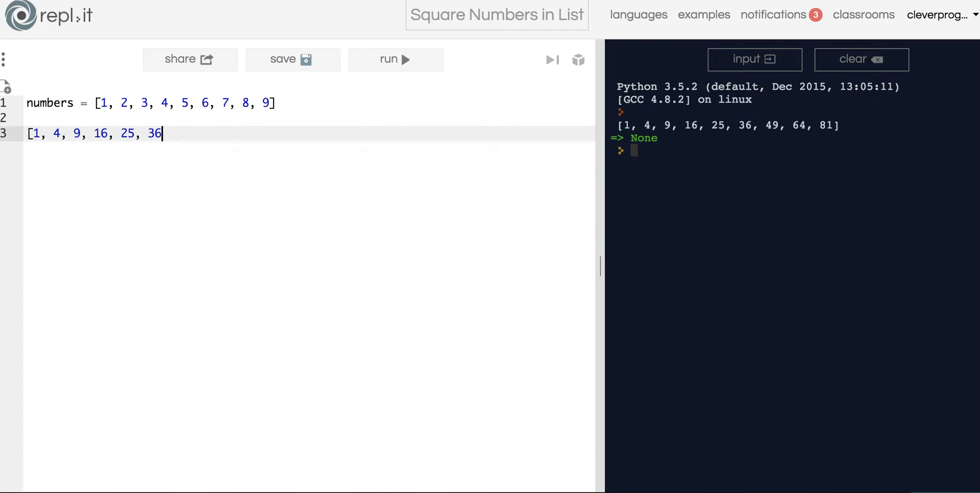
type("sq")
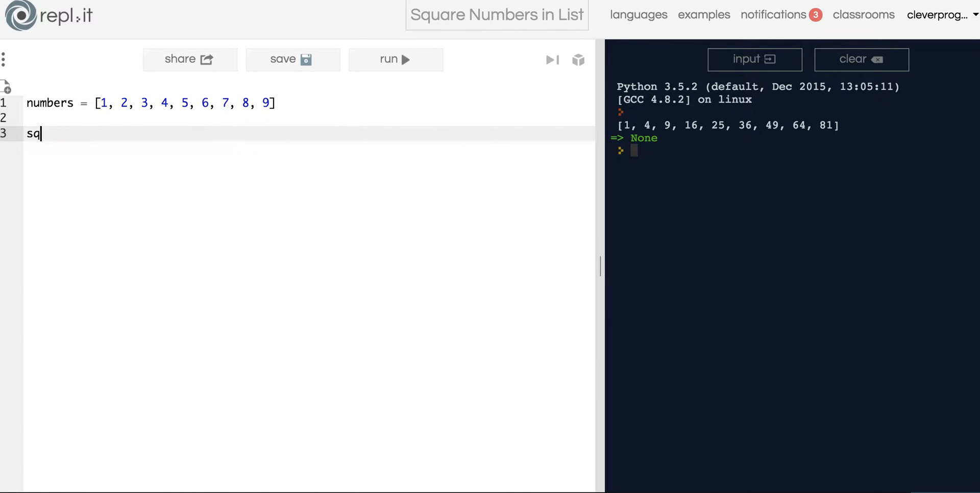
Step: Declare squared_numbers = [] on line 3 and leave blank lines below it
type("uared_list = [")
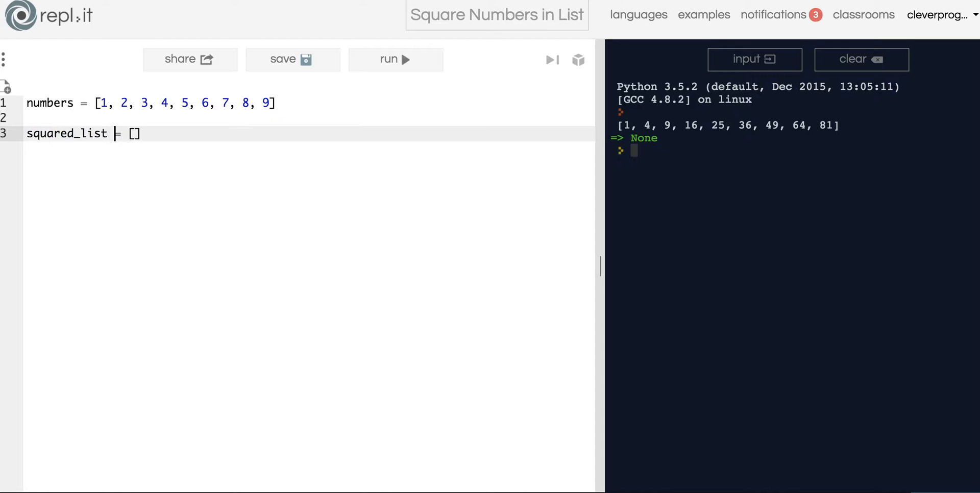
type("numbers")
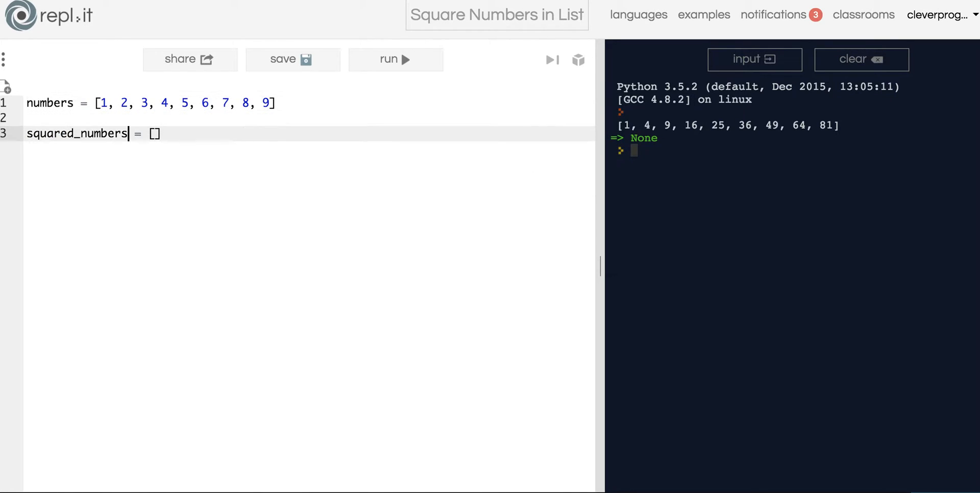
key("Enter")
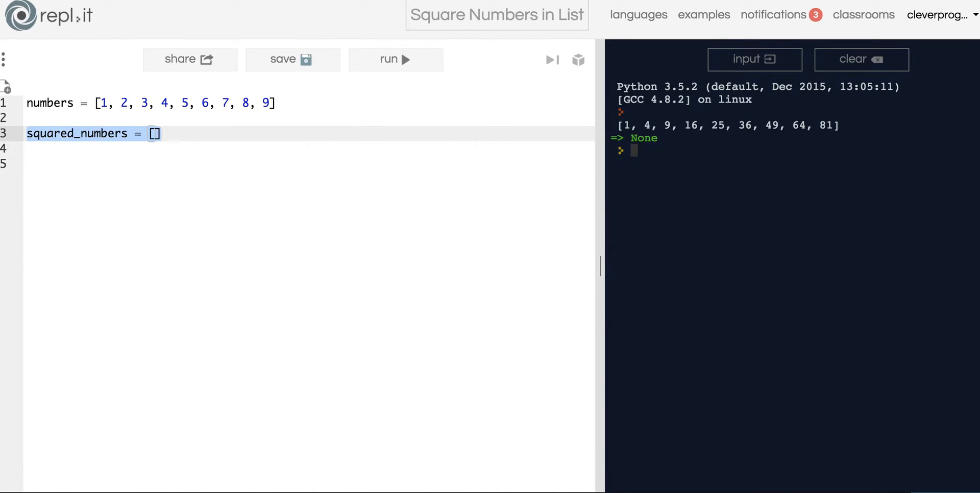
left_click(95, 102)
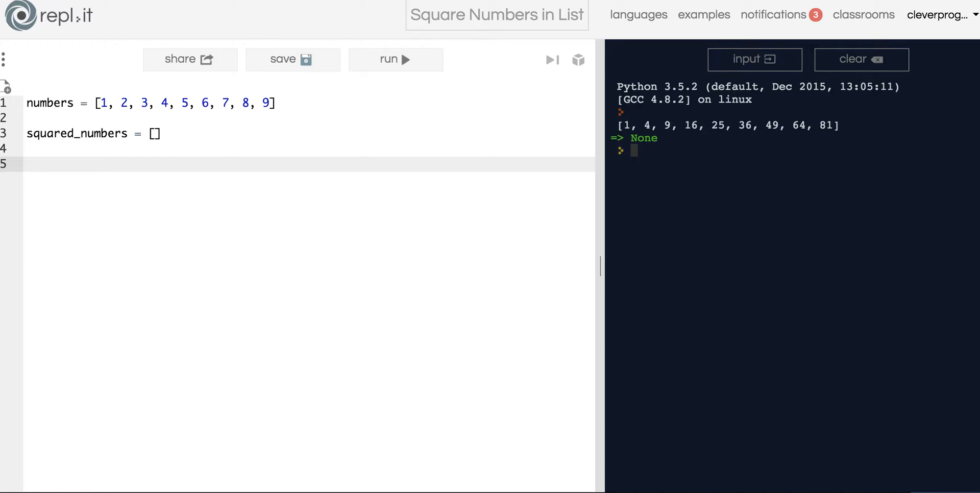
Step: Append test strings "BANANA" and "APPLE" to squared_numbers and print it to verify
type("sq")
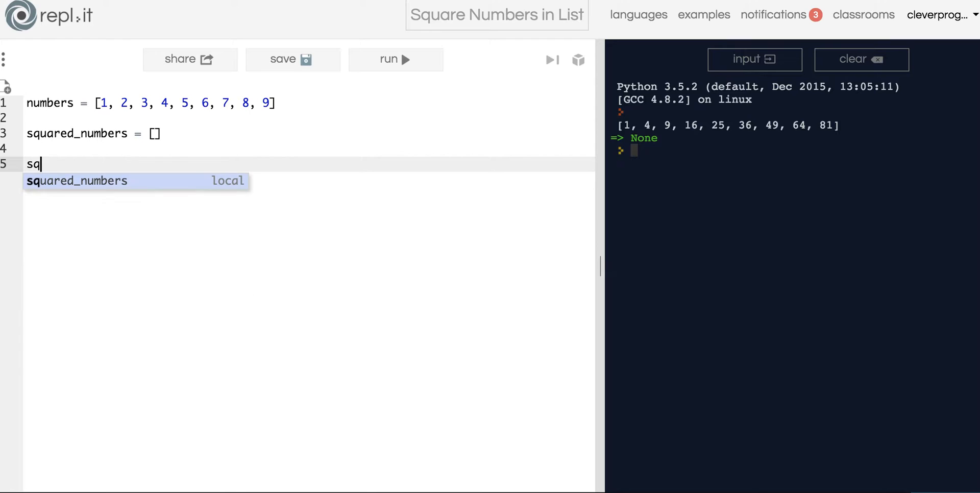
type("uared_numbers.append")
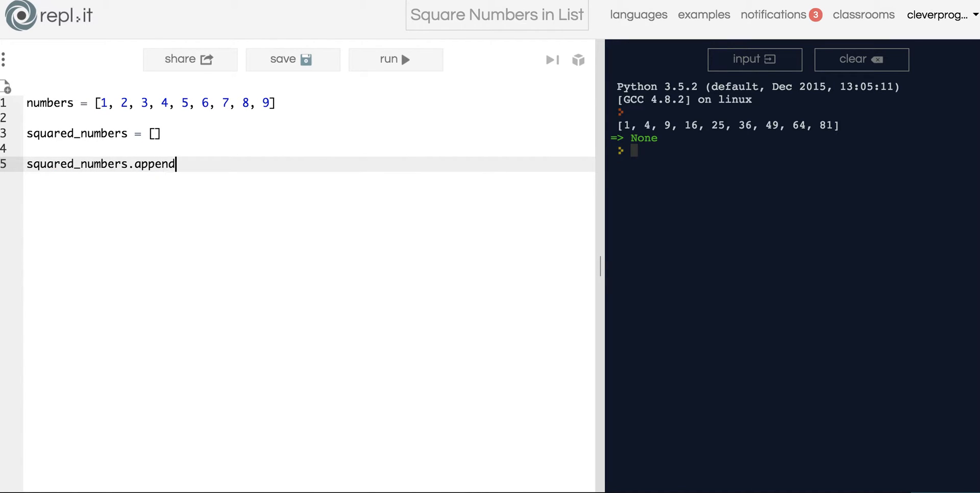
type("(")
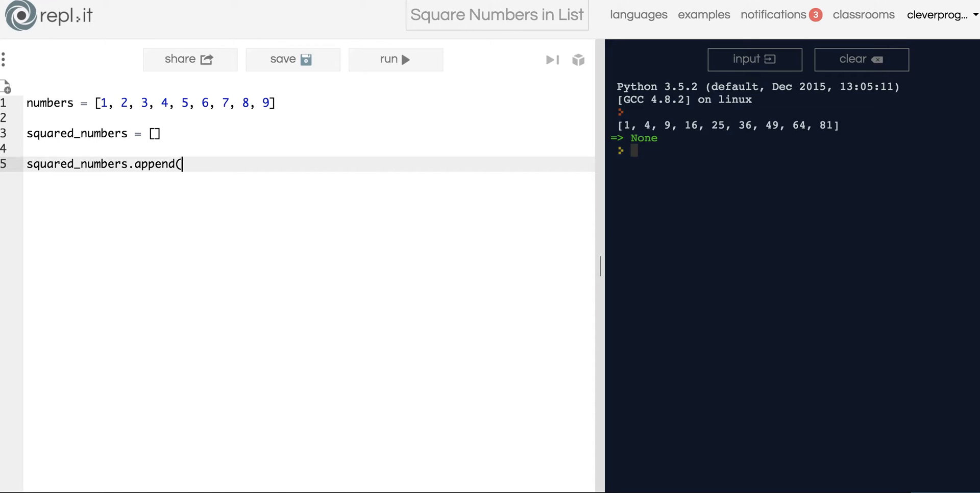
type("\"BANANA\")")
type("print*")
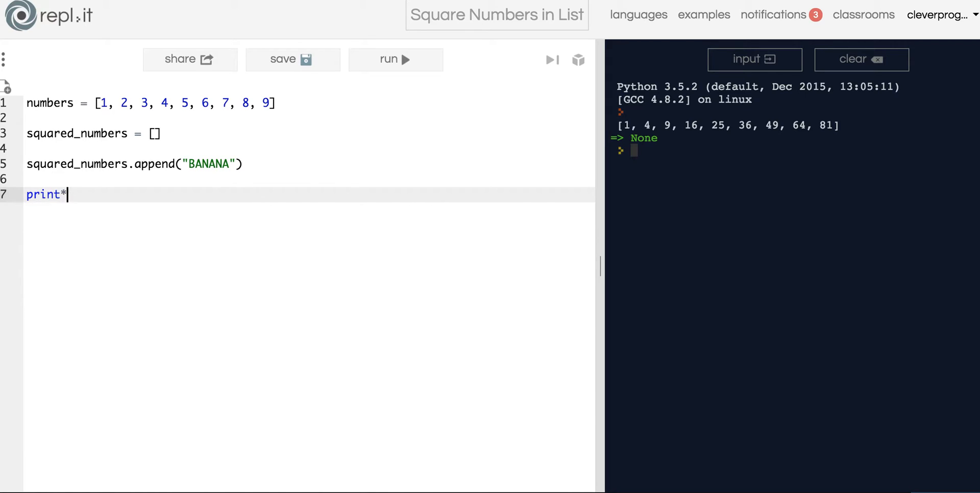
type("(squared_numbers")
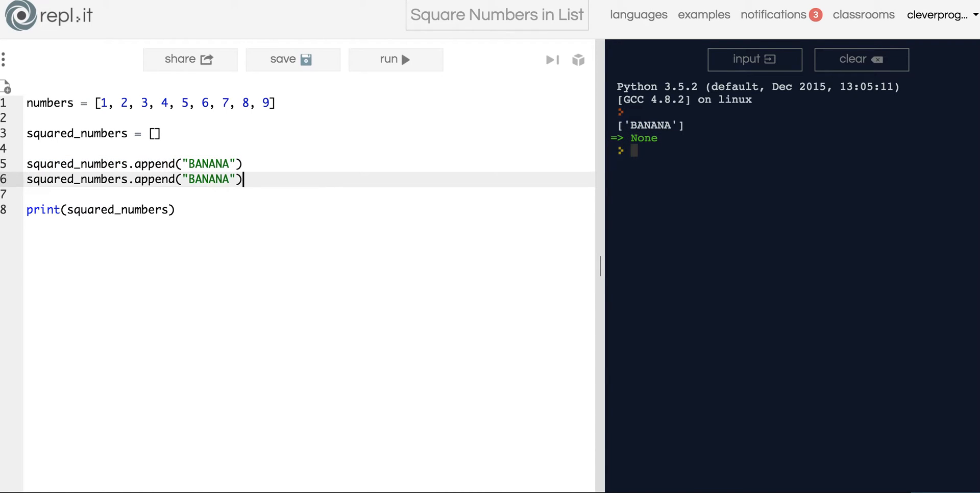
type("APP")
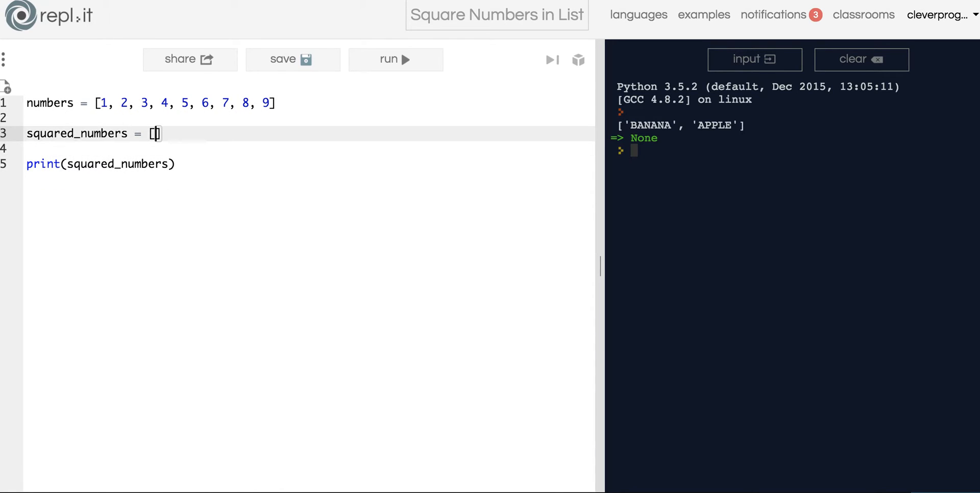
Step: Write a for number in numbers loop header below the list declarations
left_click(275, 104)
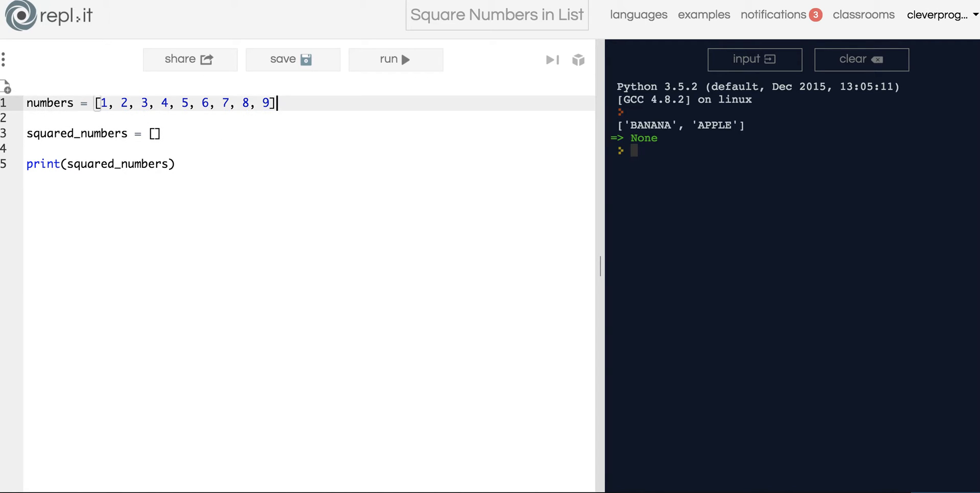
left_click(28, 150)
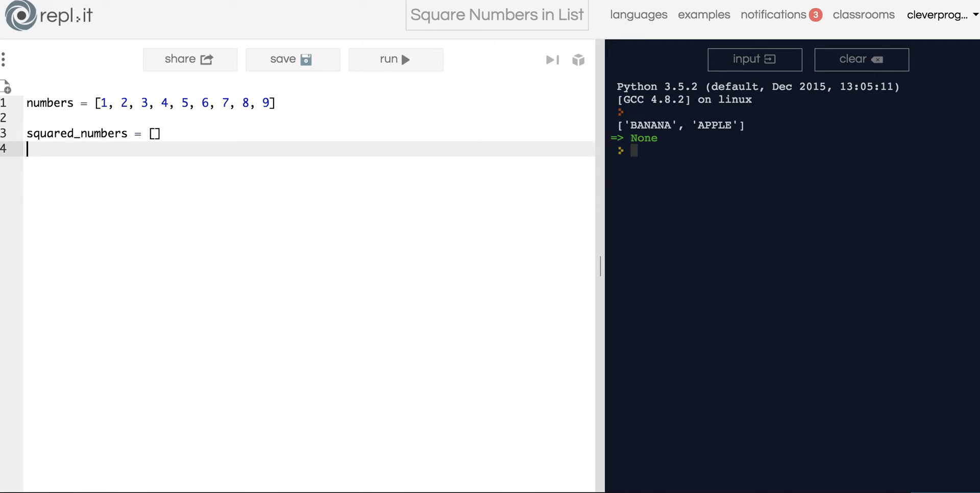
type("for number in numbers:")
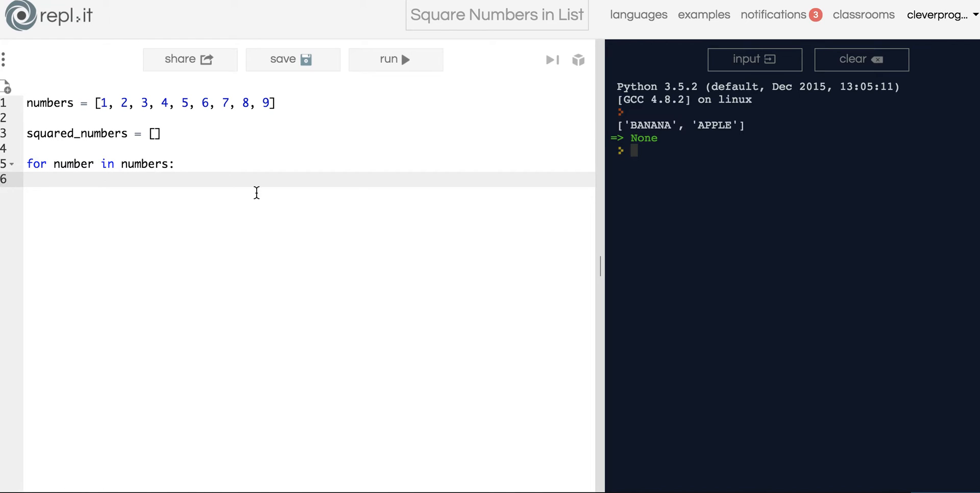
left_click(106, 103)
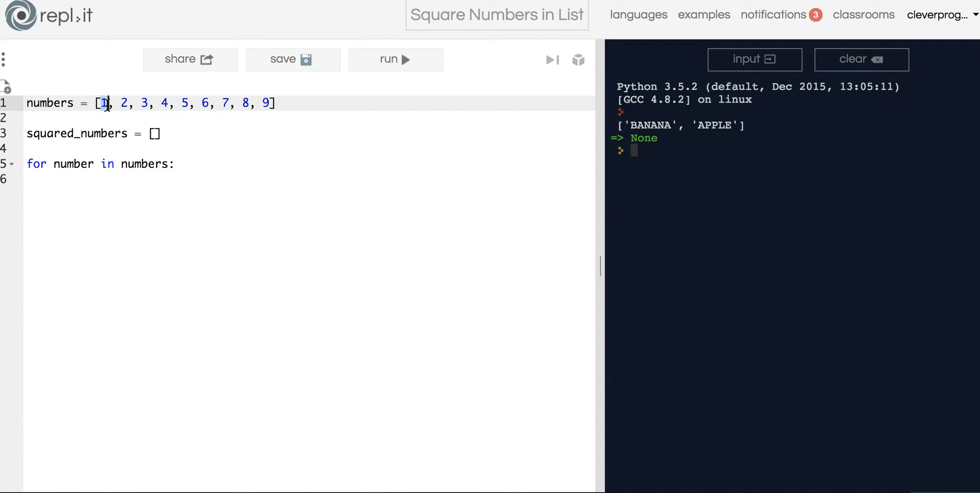
left_click(153, 119)
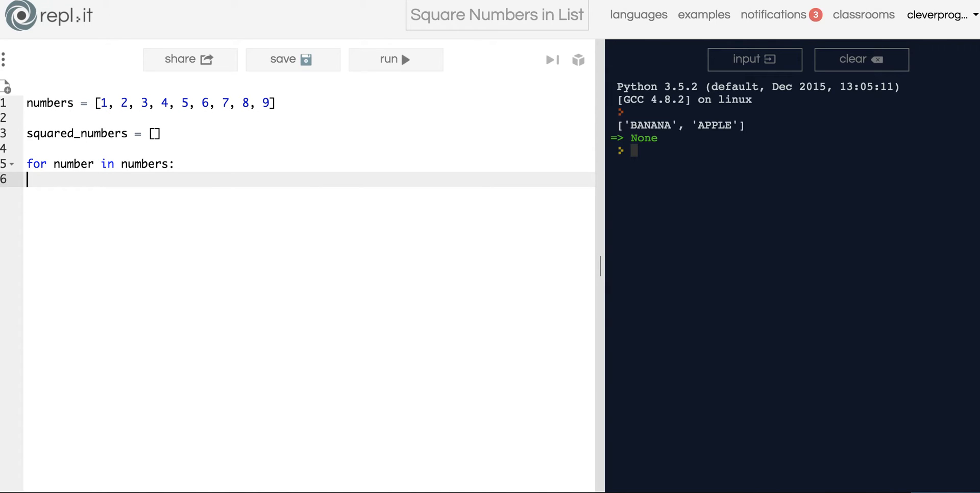
Step: Make the loop body squared_numbers.append(number ** 2) and follow it with print(squared_numbers)
type("s")
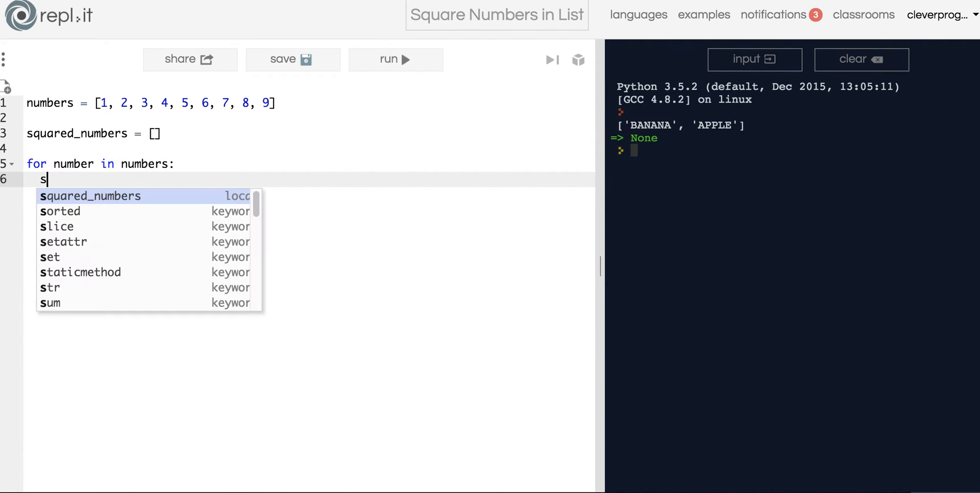
type("quared_numbers.append(")
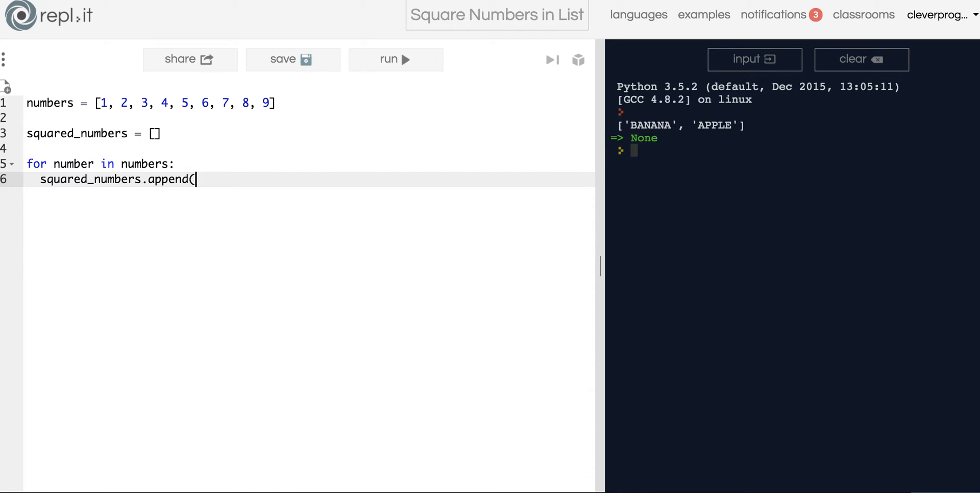
type("number")
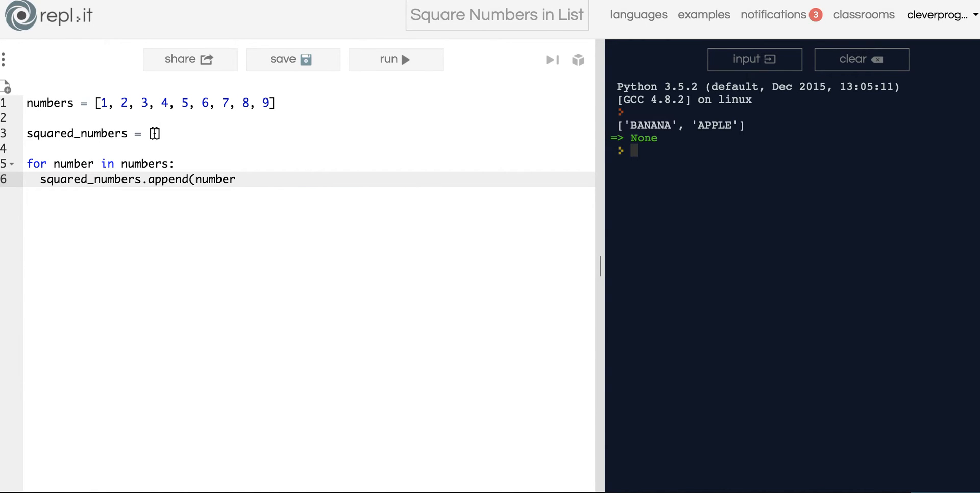
type("1, 2,")
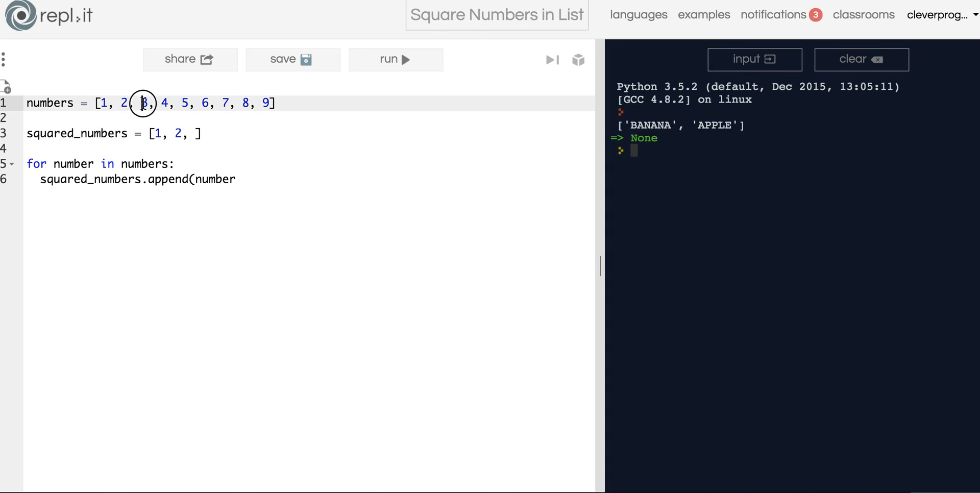
type("3")
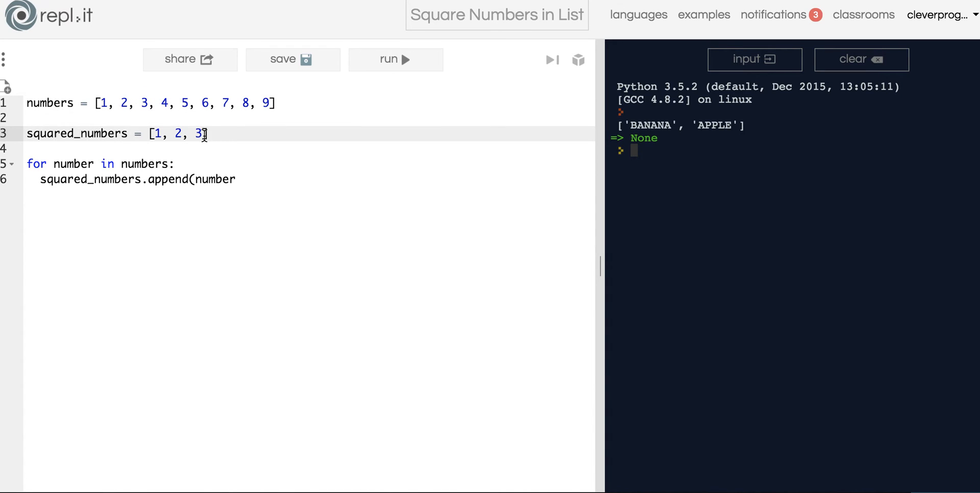
key("Backspace")
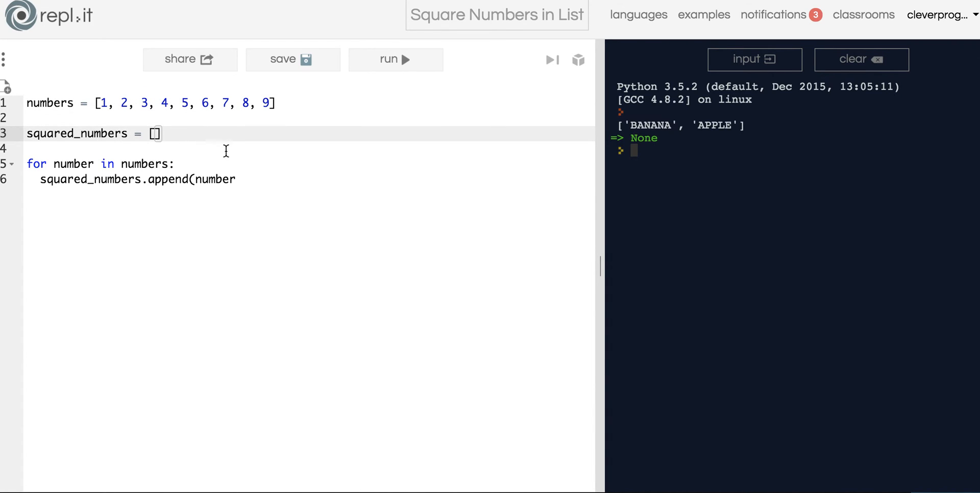
type("** 2)")
type("print(")
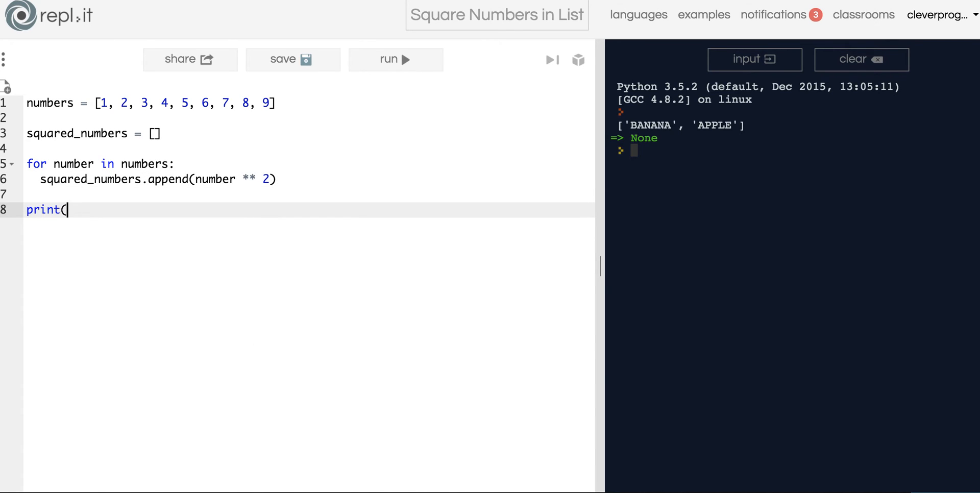
type("squared_numbers)")
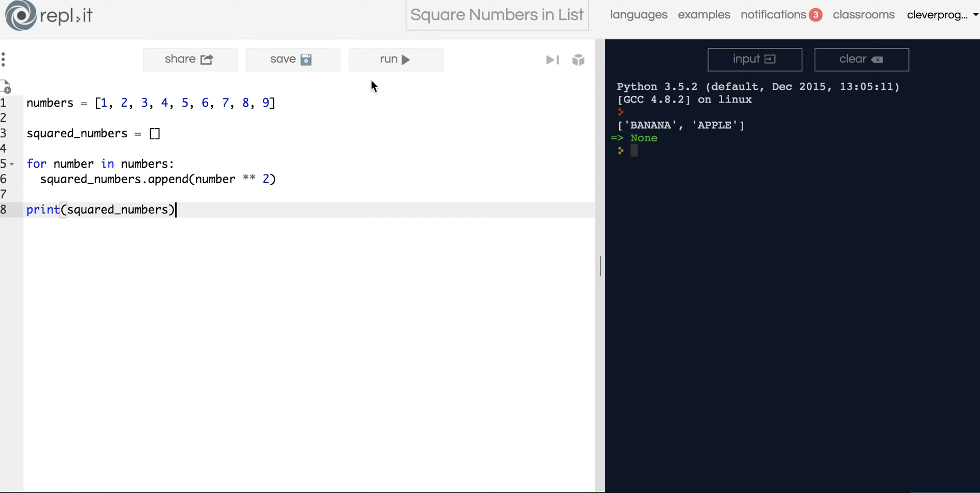
Step: Run the script so the console shows [1, 4, 9, 16, 25, 36, 49, 64, 81]
left_click(395, 59)
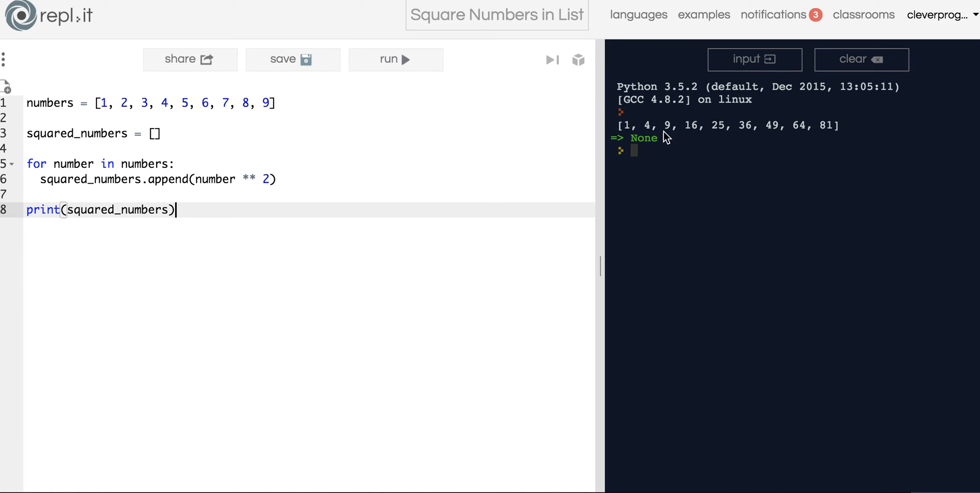
mouse_move(283, 230)
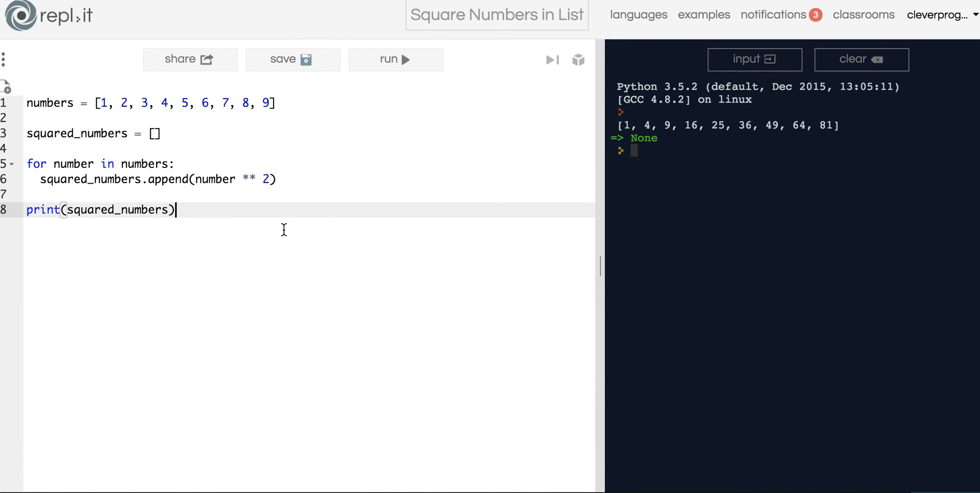
mouse_move(234, 220)
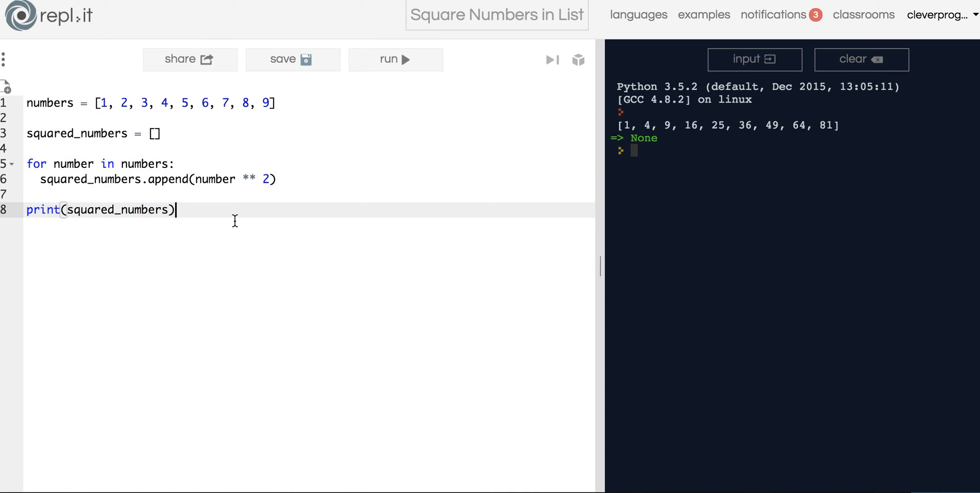
mouse_move(507, 95)
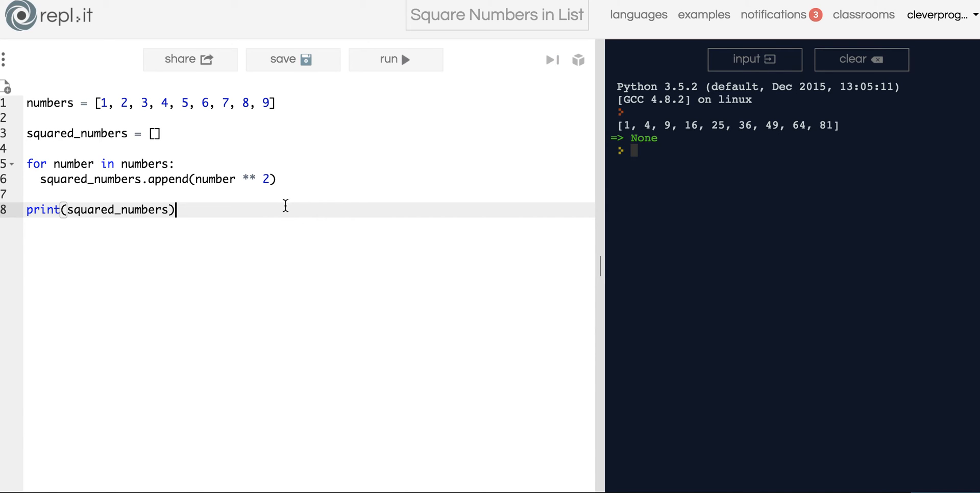
mouse_move(276, 176)
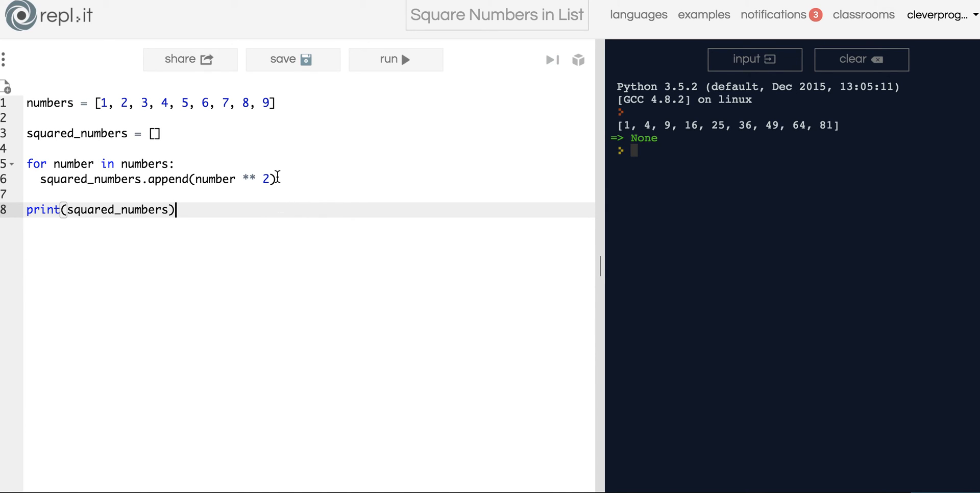
mouse_move(266, 190)
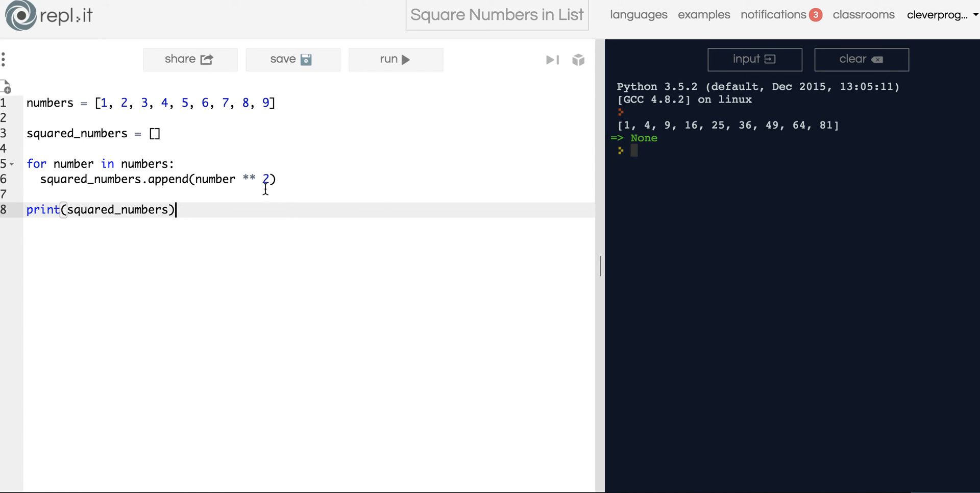
left_click(275, 102)
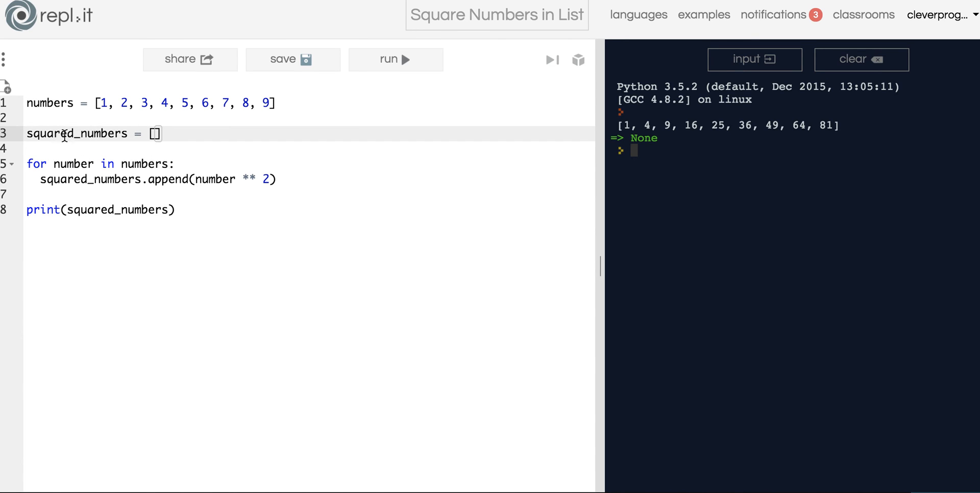
mouse_move(194, 177)
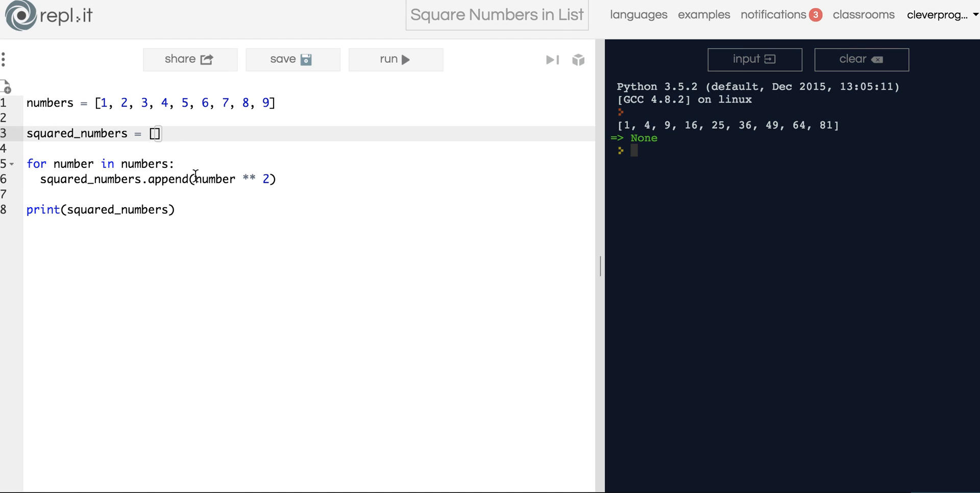
left_click(177, 209)
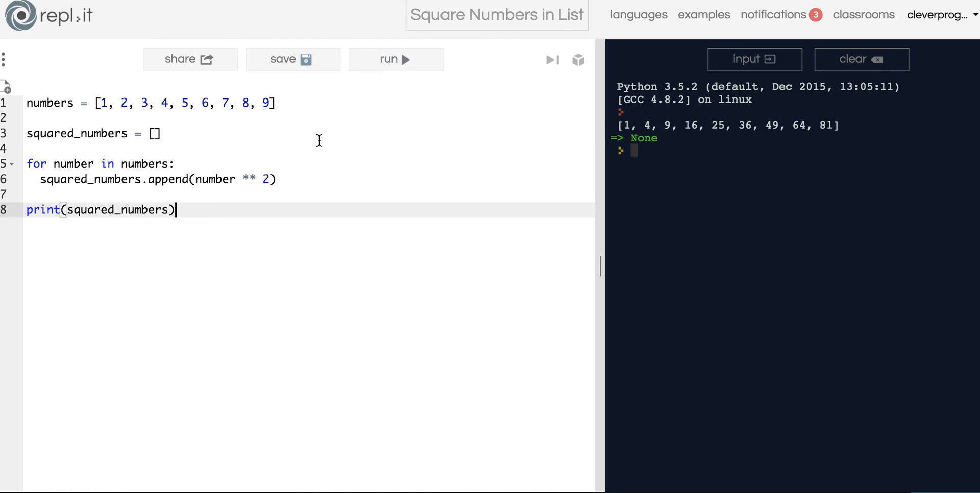
mouse_move(273, 224)
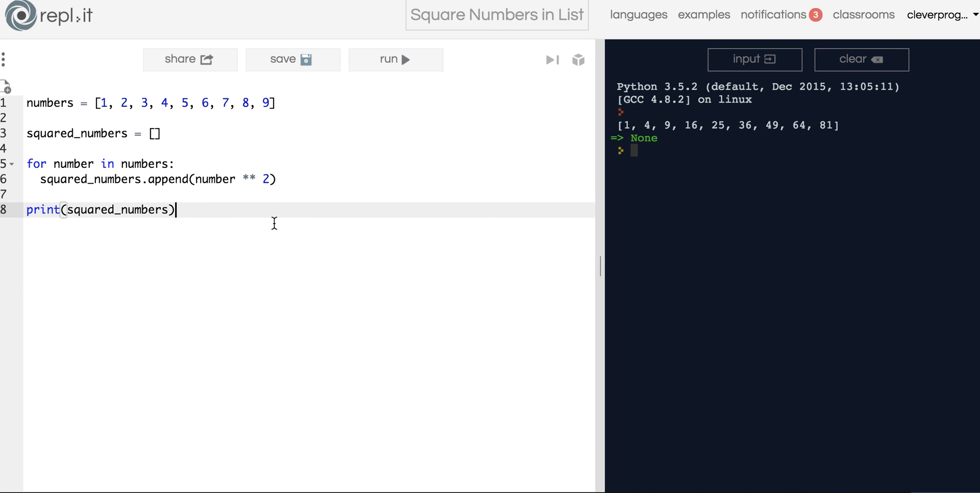
mouse_move(145, 243)
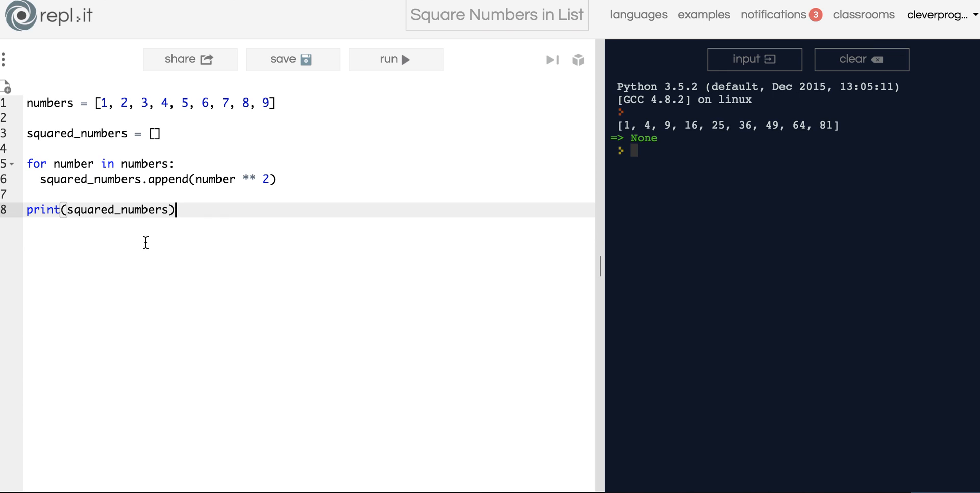
mouse_move(235, 226)
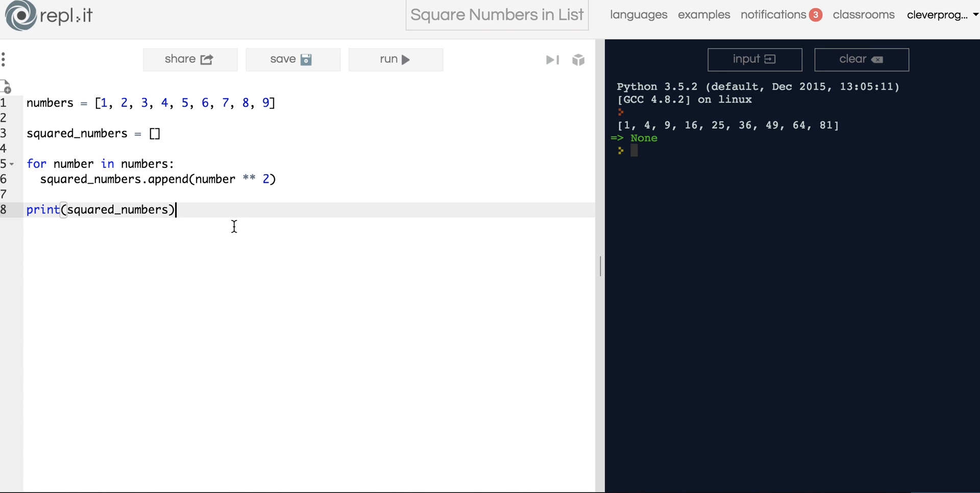